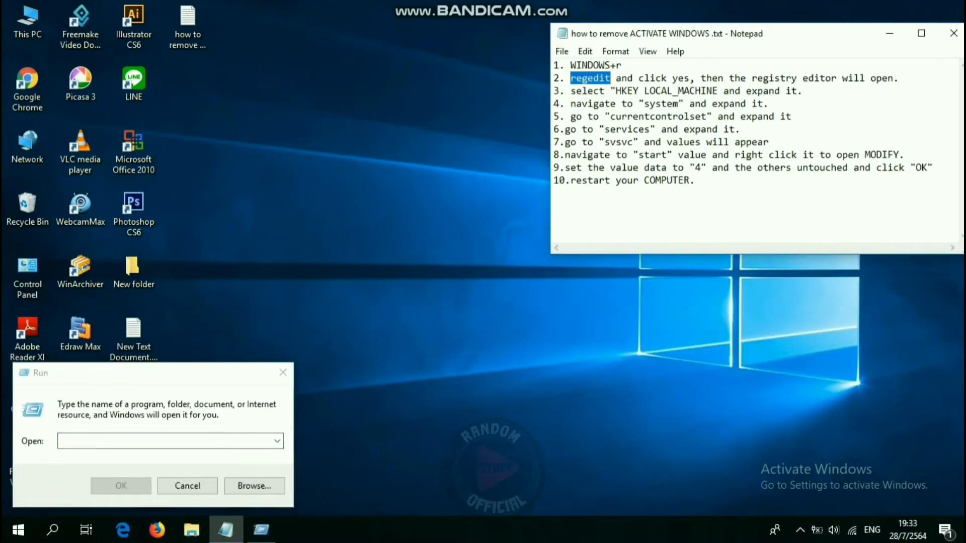
# - Enter 'regedit' in the Run box to launch Registry Editor
pyautogui.write('RE')
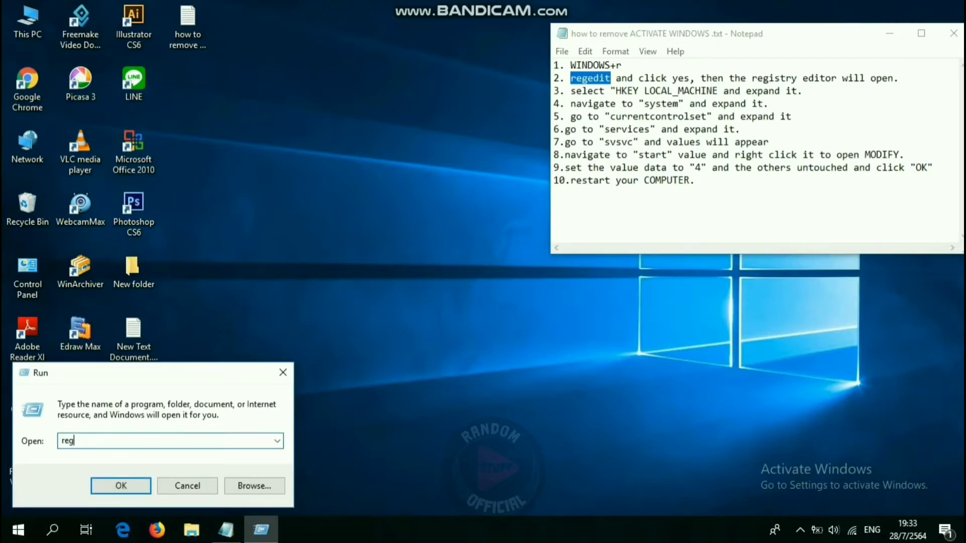
pyautogui.write('edit')
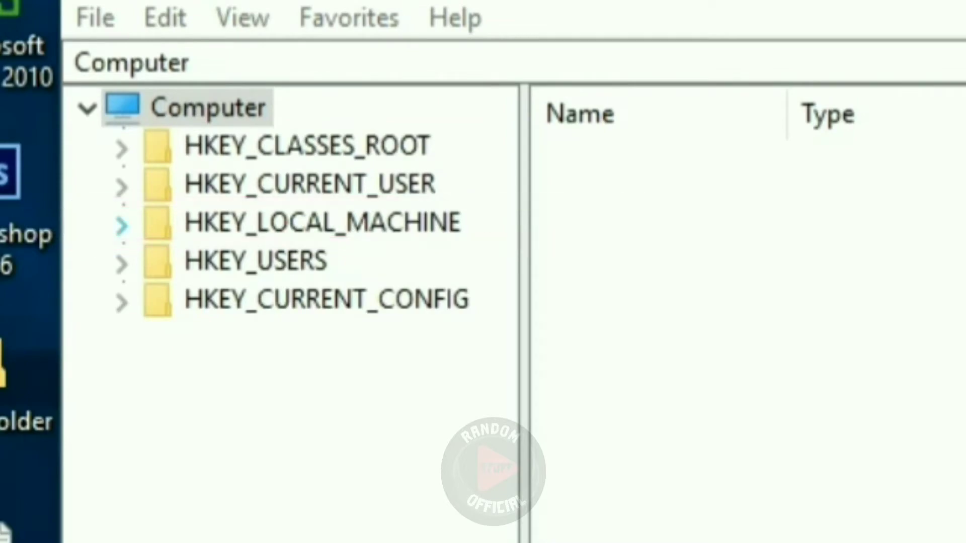
# - Expand HKEY_LOCAL_MACHINE and its SYSTEM key toward CurrentControlSet\Services
pyautogui.click(177, 218)
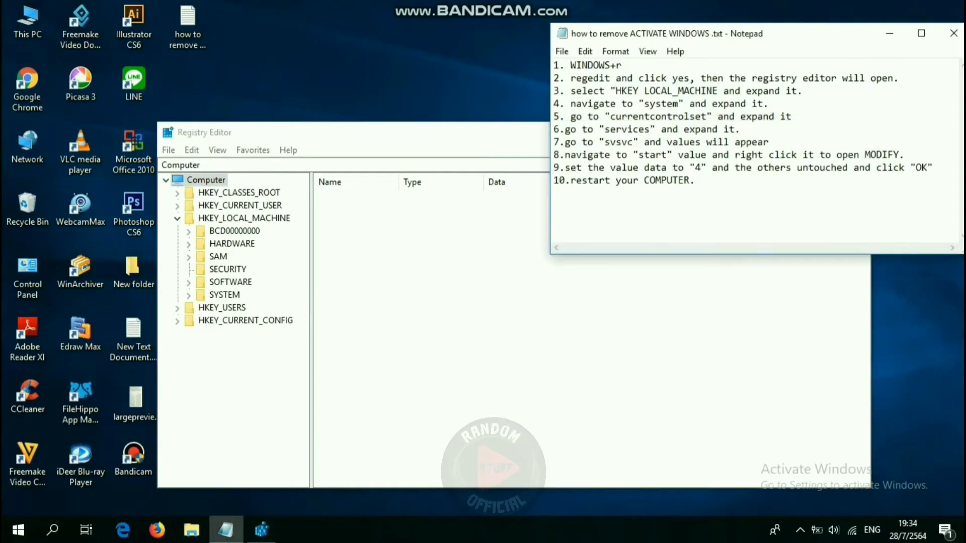
pyautogui.doubleClick(592, 103)
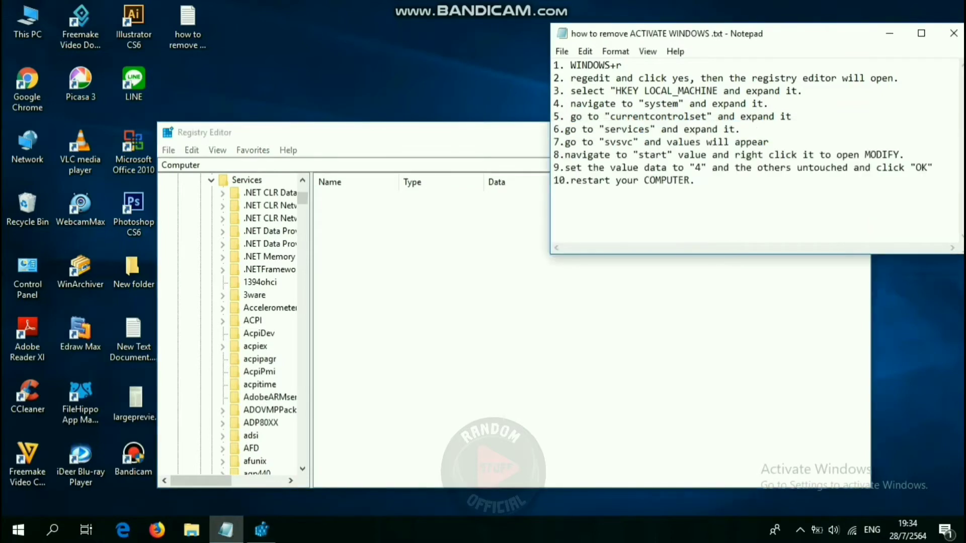
# - Scroll down the Services list and select the svsvc key to show its Start value of 3
pyautogui.moveTo(562, 130); pyautogui.dragTo(628, 129)
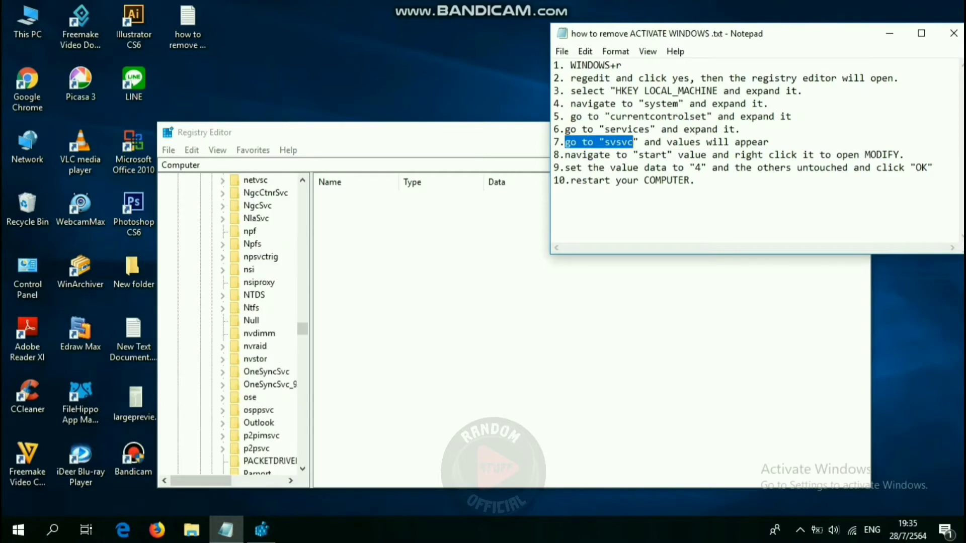
pyautogui.scroll(-3)
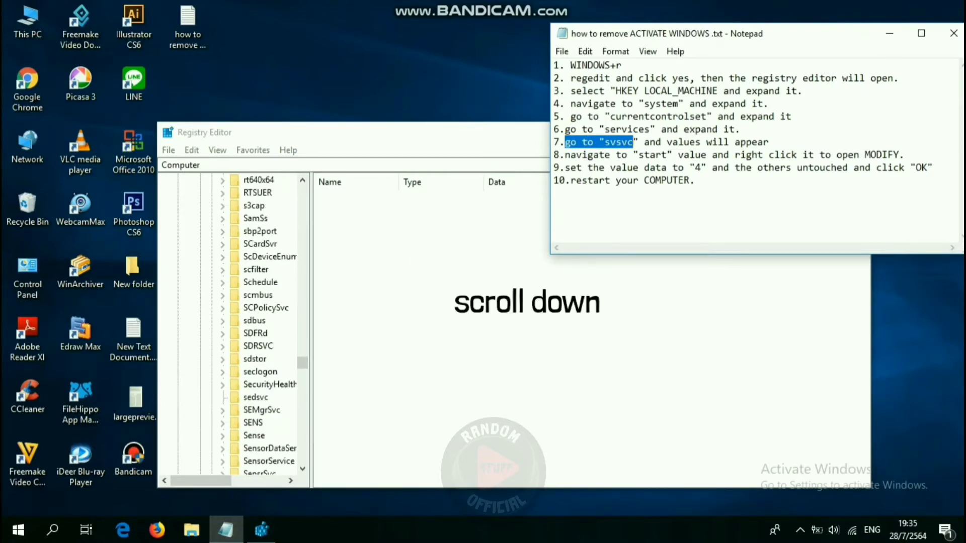
pyautogui.scroll(-3)
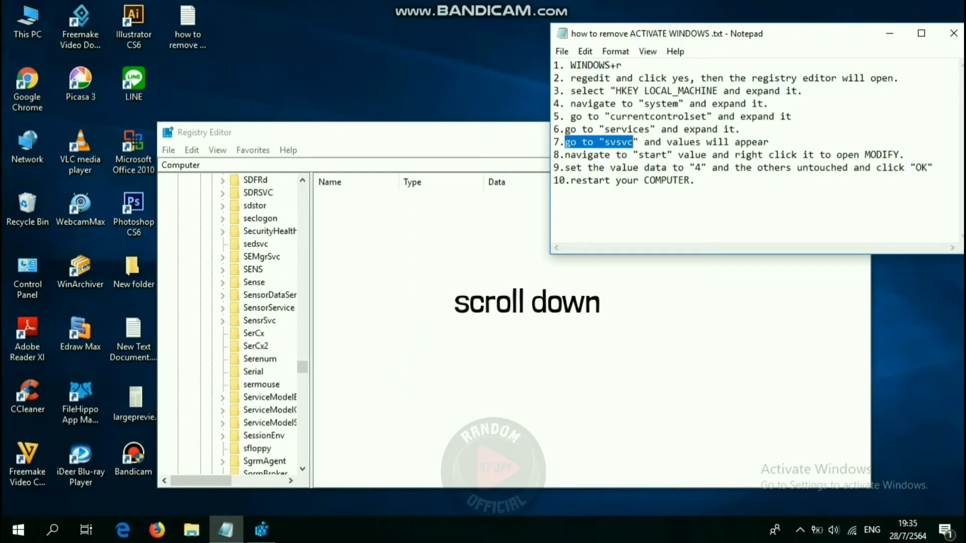
pyautogui.scroll(-3)
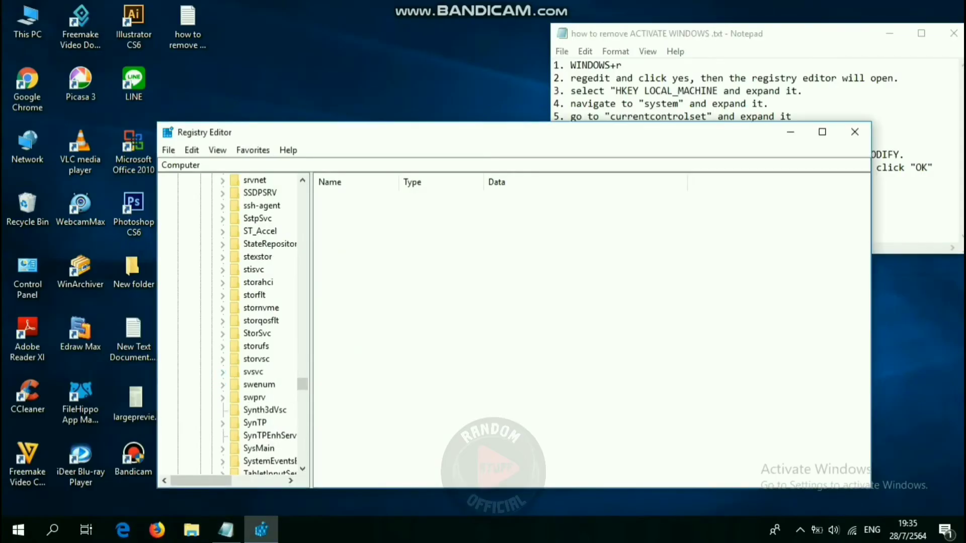
pyautogui.click(253, 371)
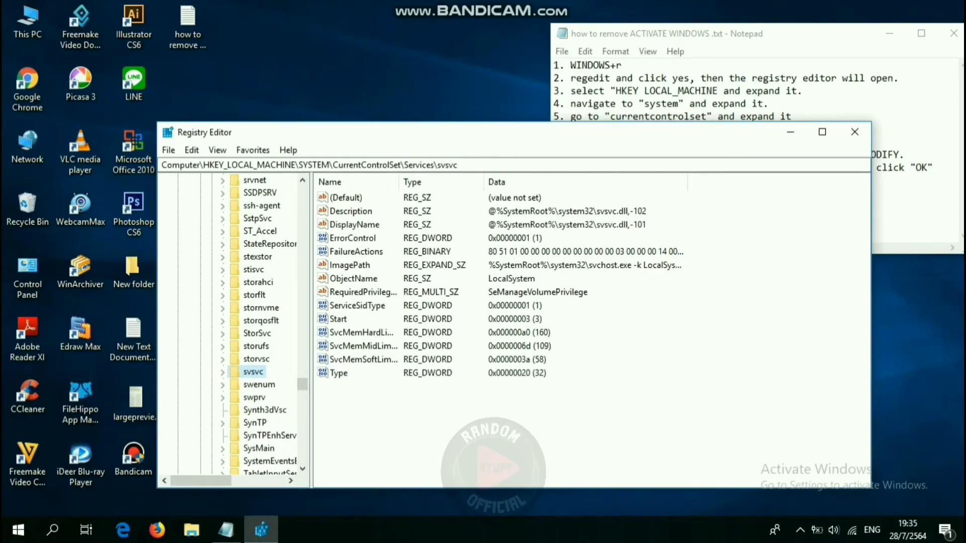
pyautogui.moveTo(514, 132); pyautogui.dragTo(455, 126)
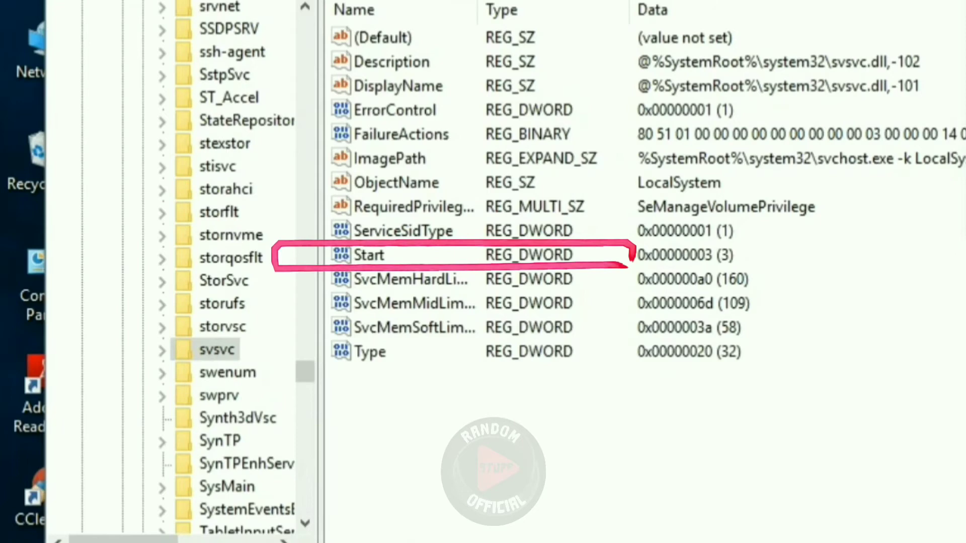
pyautogui.rightClick(368, 254)
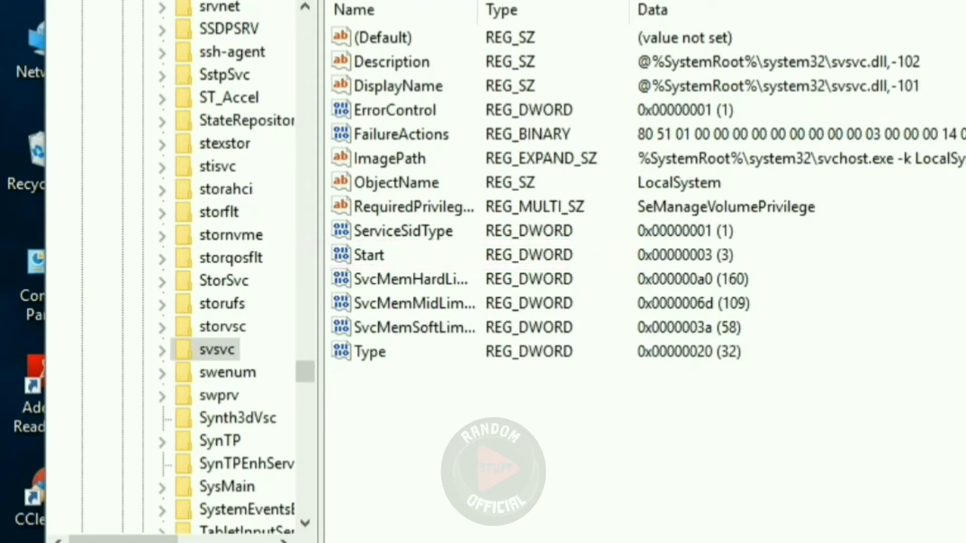
# - Set svsvc's Start value data to 4 and close Registry Editor
pyautogui.rightClick(375, 254)
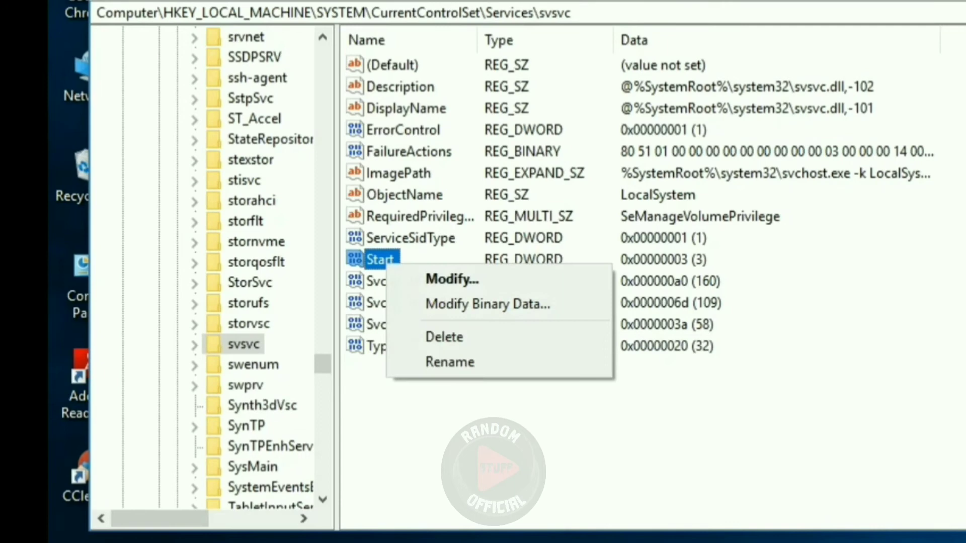
pyautogui.moveTo(452, 279)
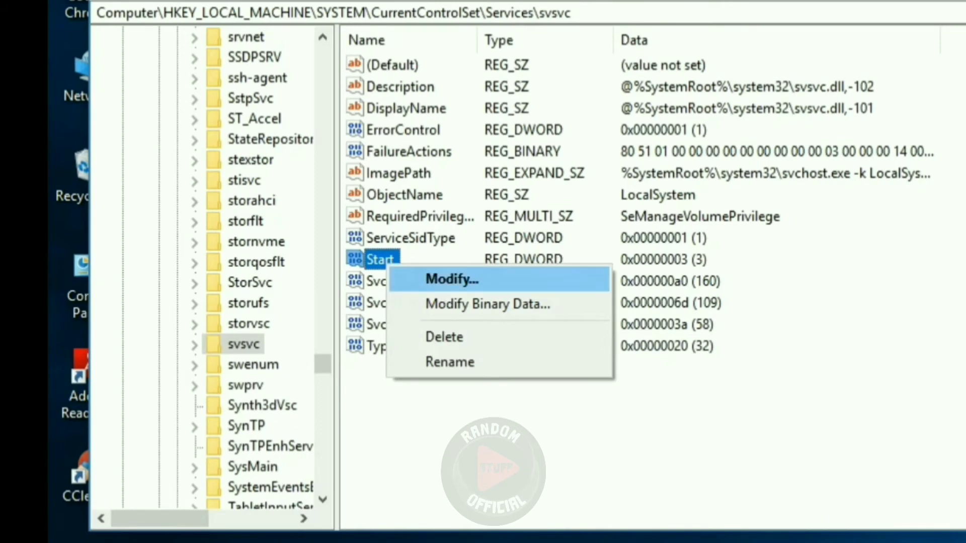
pyautogui.click(452, 280)
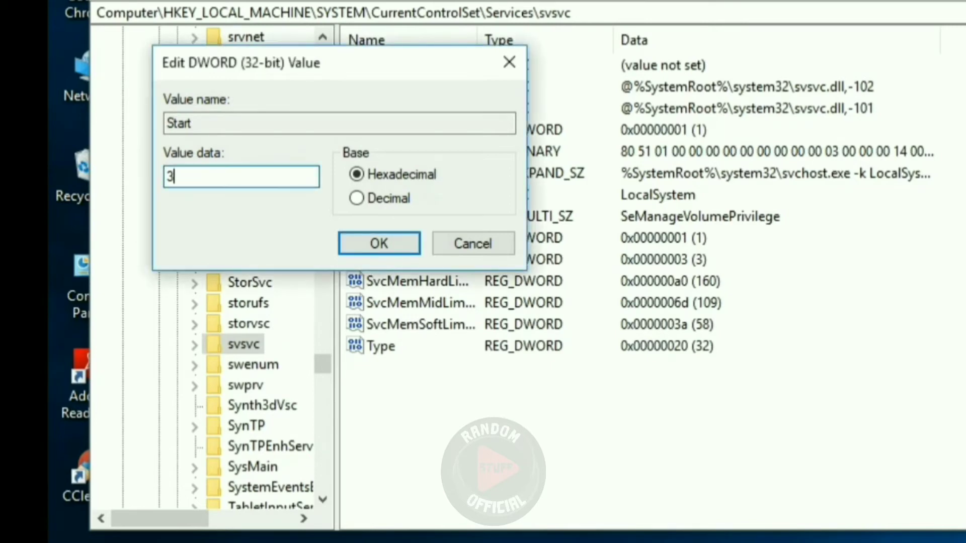
pyautogui.write('4')
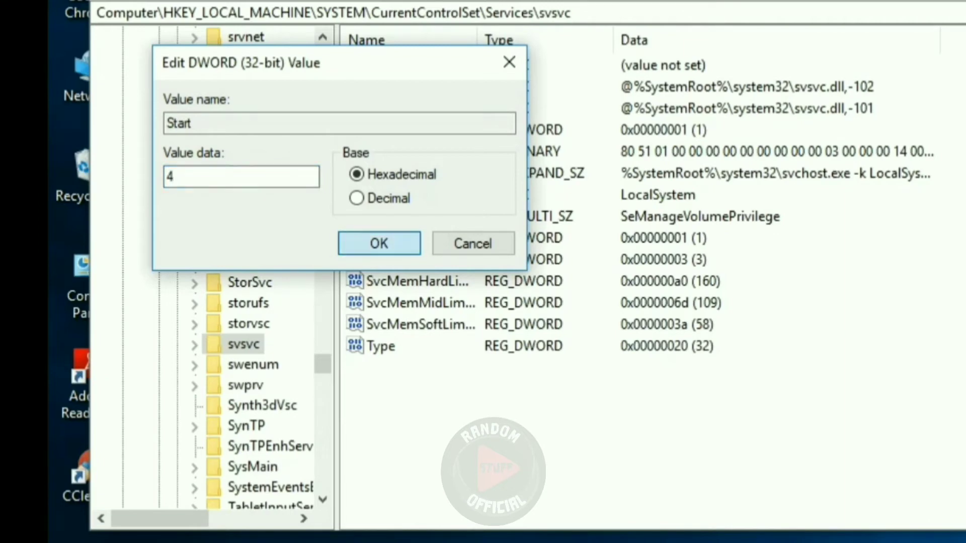
pyautogui.click(378, 244)
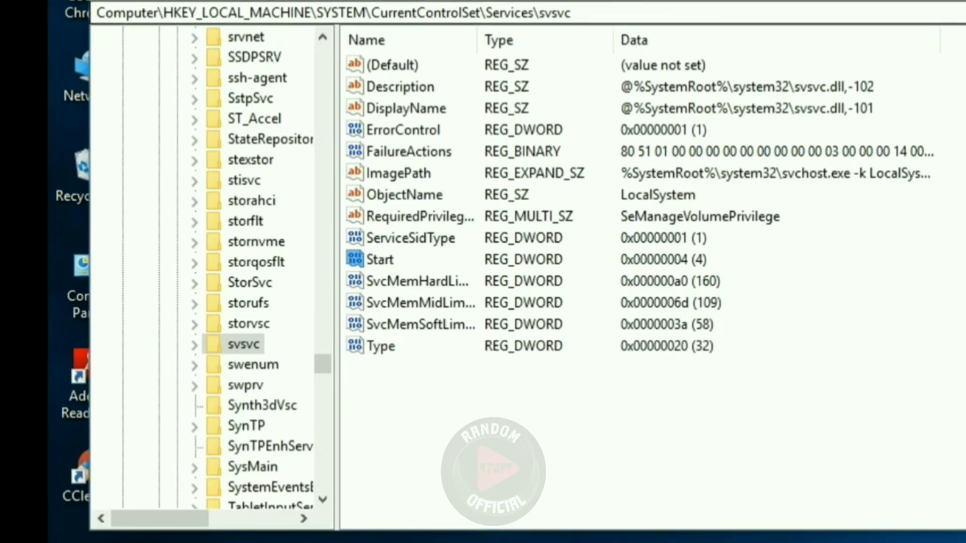
pyautogui.click(379, 260)
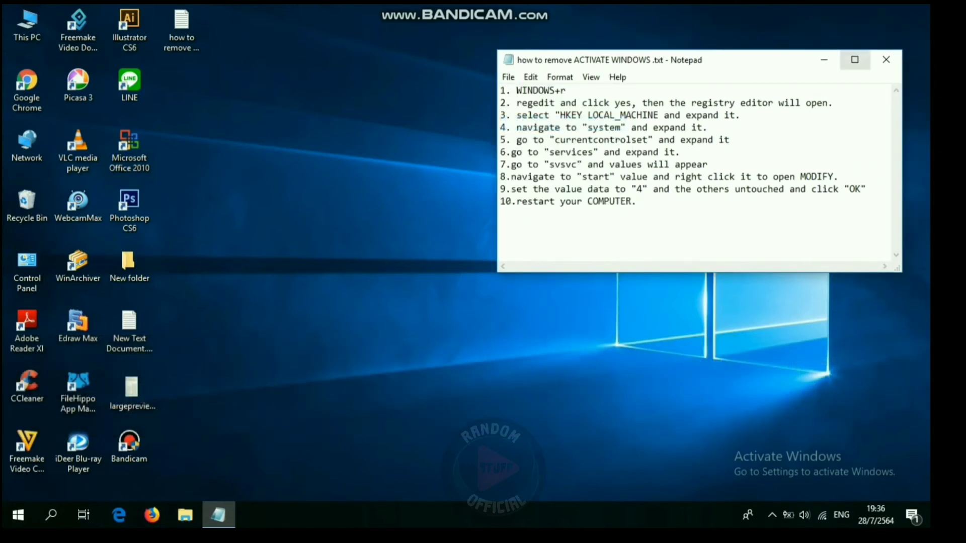
# - Restart Windows from the Start button's right-click menu
pyautogui.rightClick(14, 514)
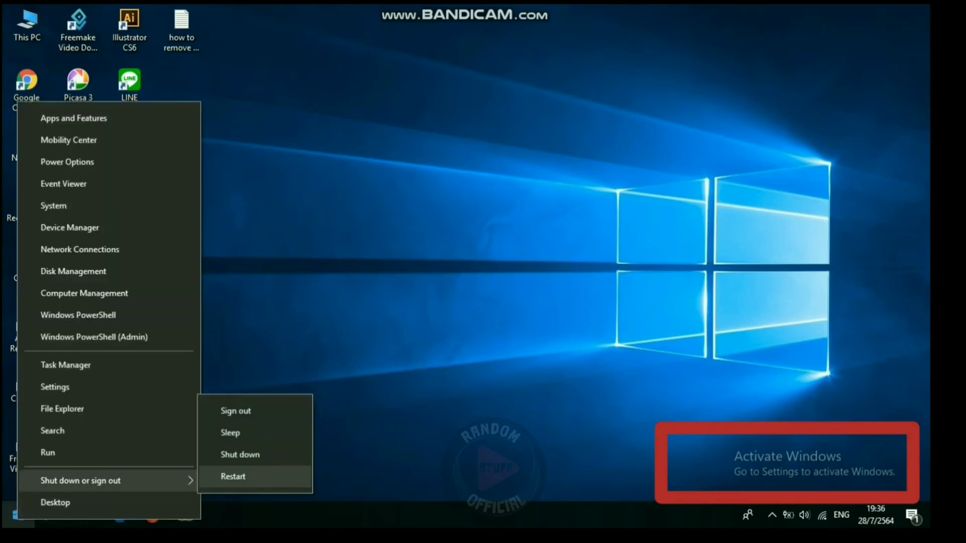
pyautogui.click(233, 476)
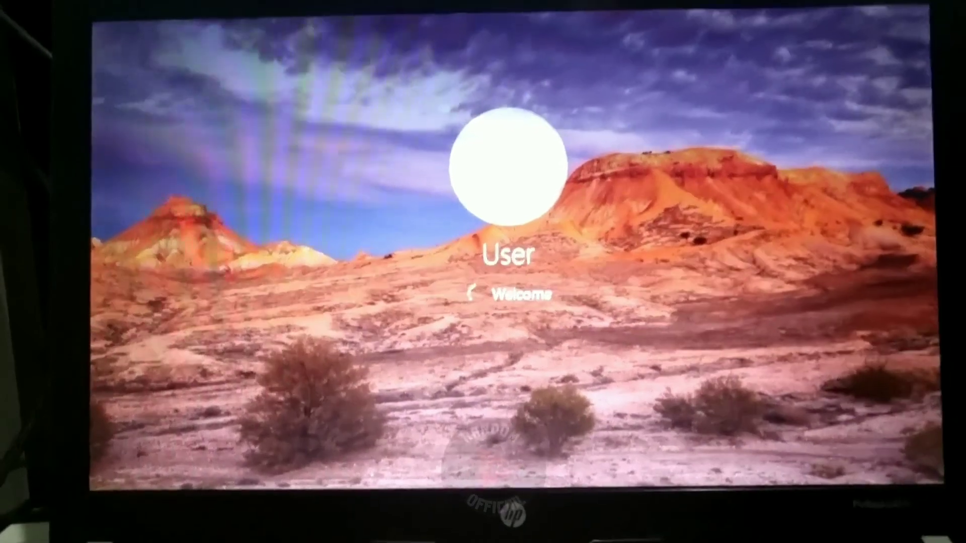